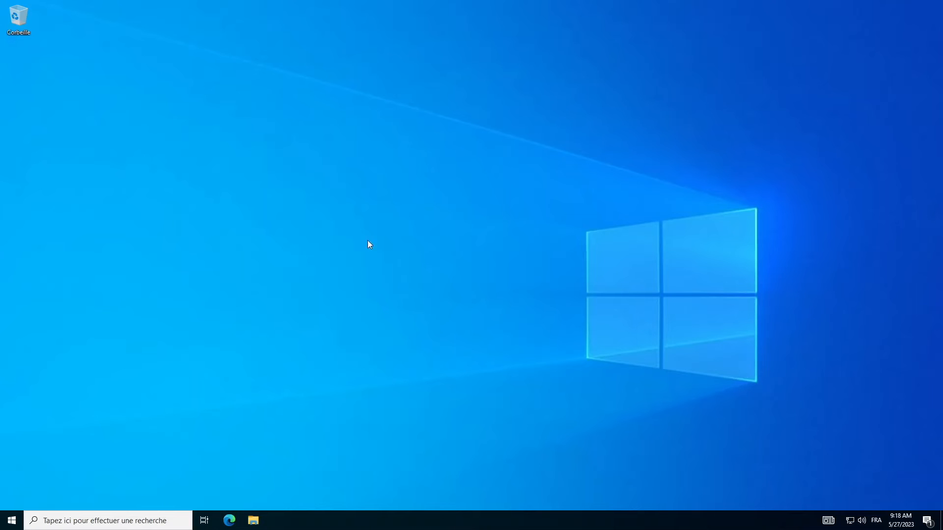
Step: Sign up for an ngrok account and download ngrok for Windows to the desktop
click(229, 525)
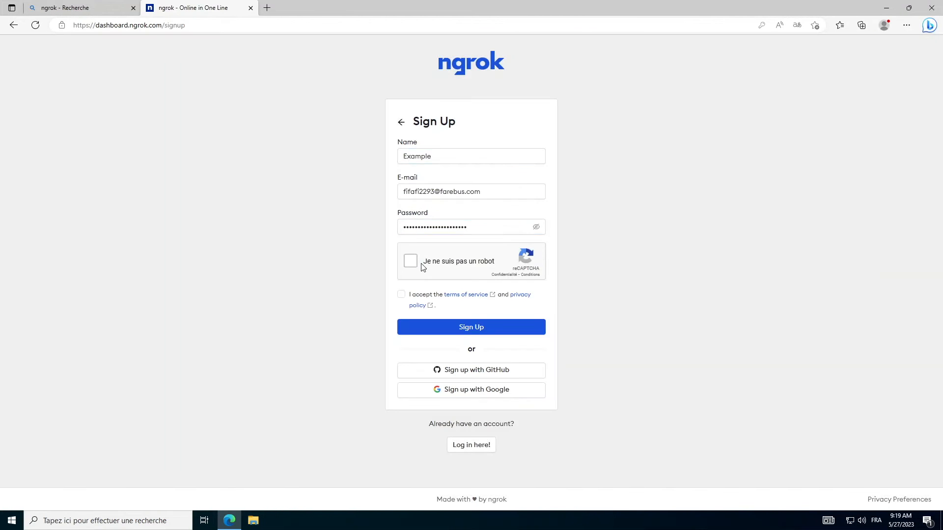
click(471, 326)
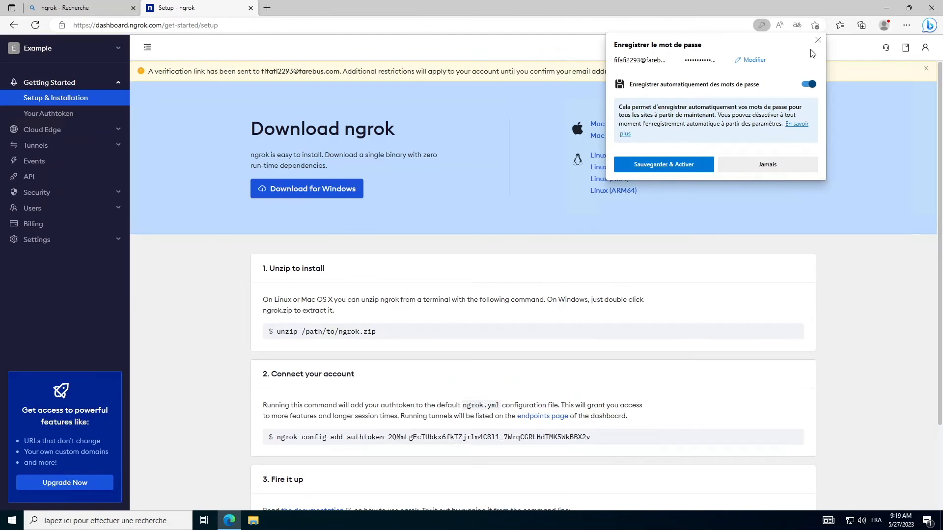
click(817, 39)
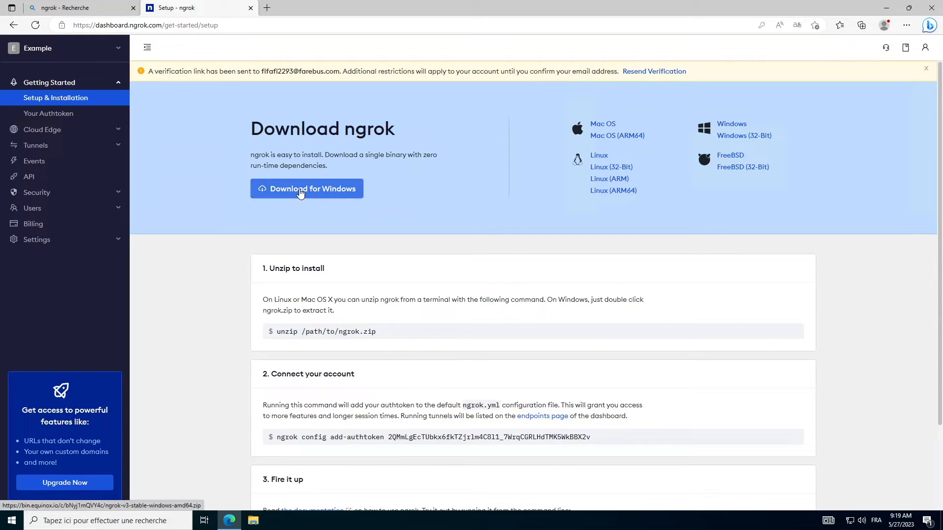
click(306, 189)
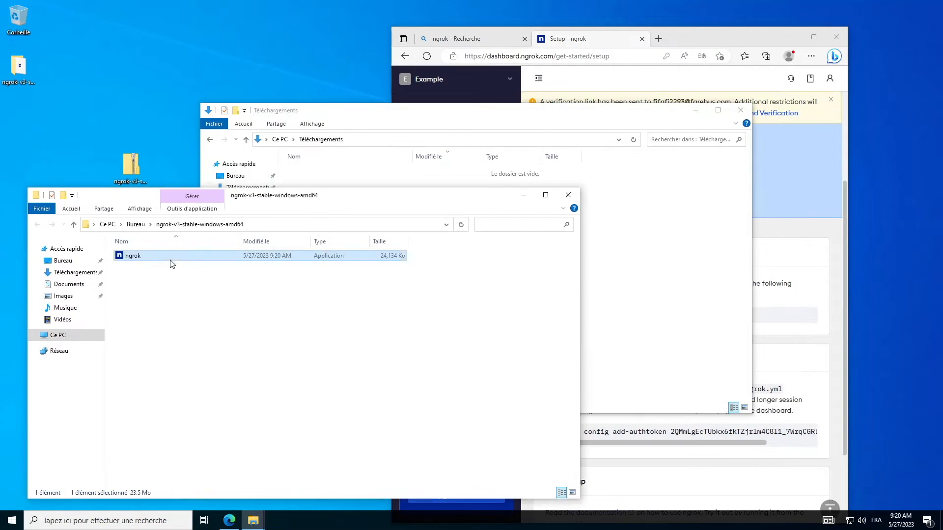
Step: Launch ngrok.exe and run the copied 'ngrok config add-authtoken' command to link the account
double_click(130, 255)
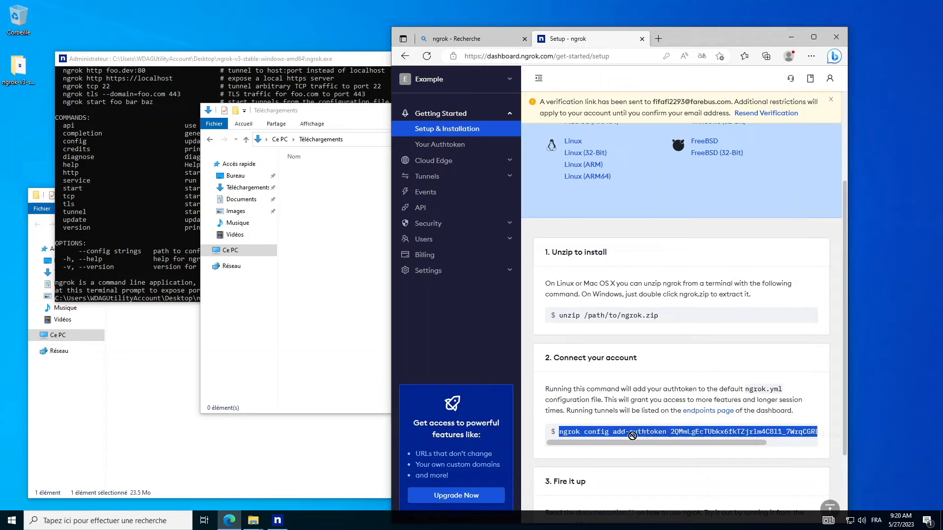
right_click(630, 432)
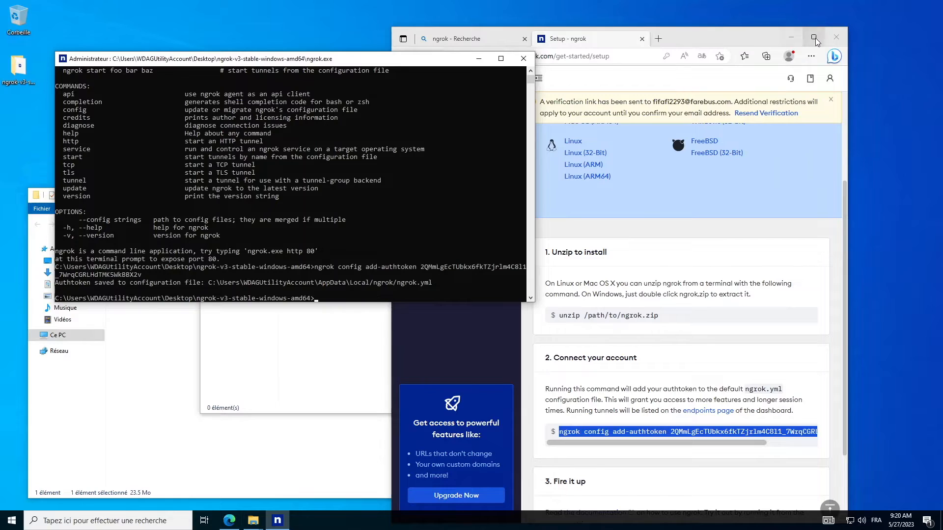
click(815, 37)
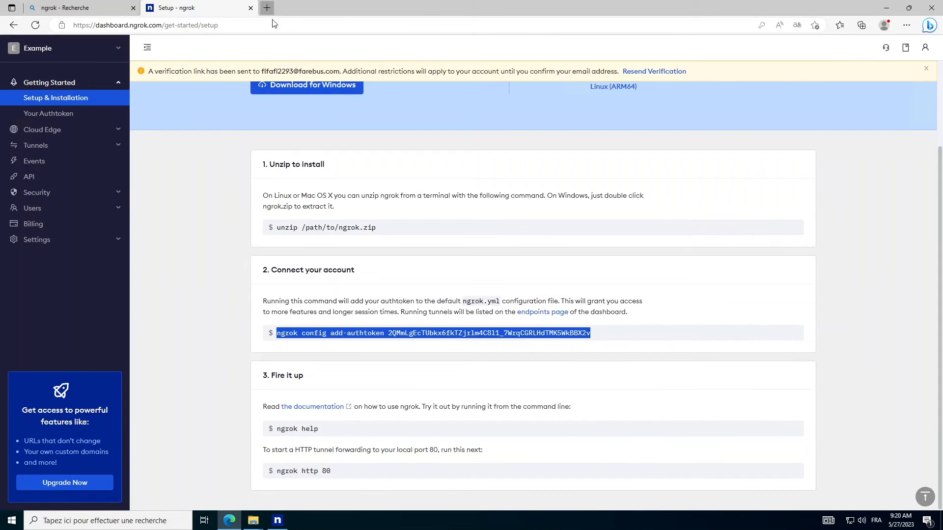
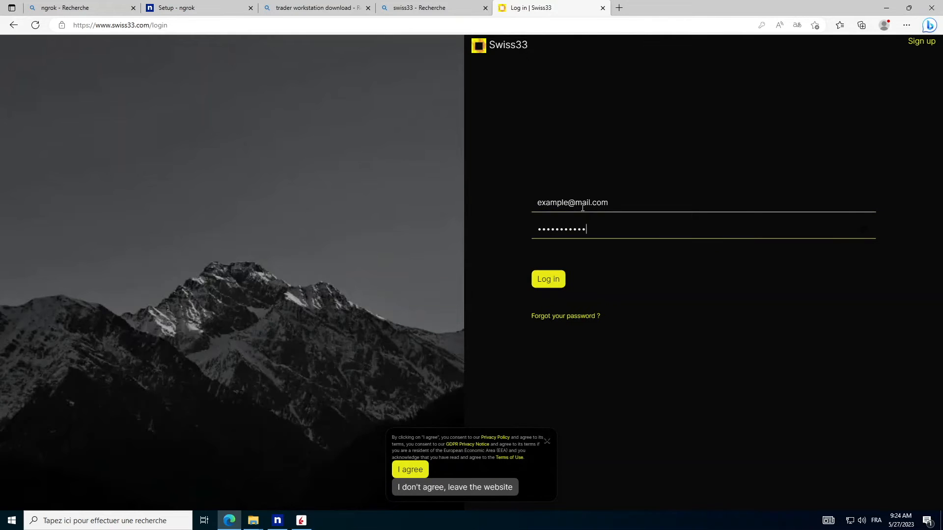
Step: Log in at swiss33.com/login with the account e-mail and password
click(547, 279)
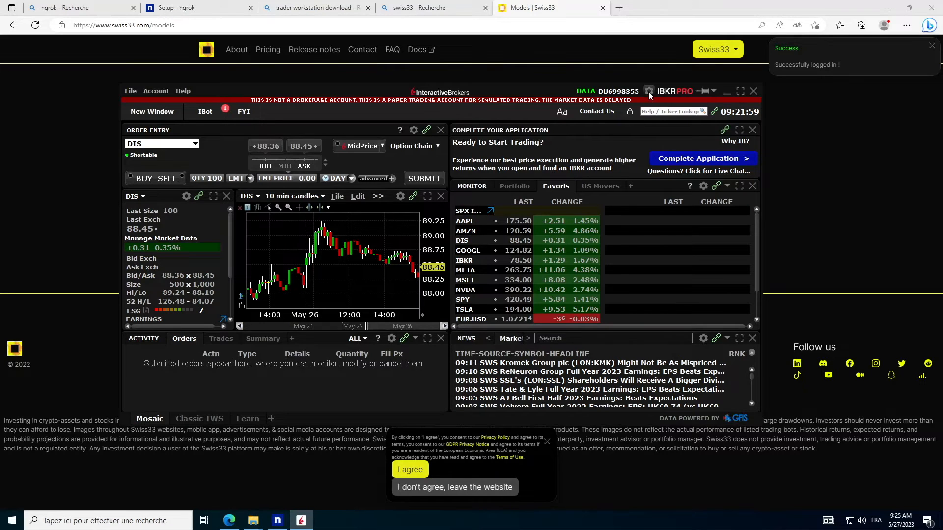
Step: In Global Configuration > API > Settings, enable ActiveX and Socket Clients and disable Read-Only API
click(648, 91)
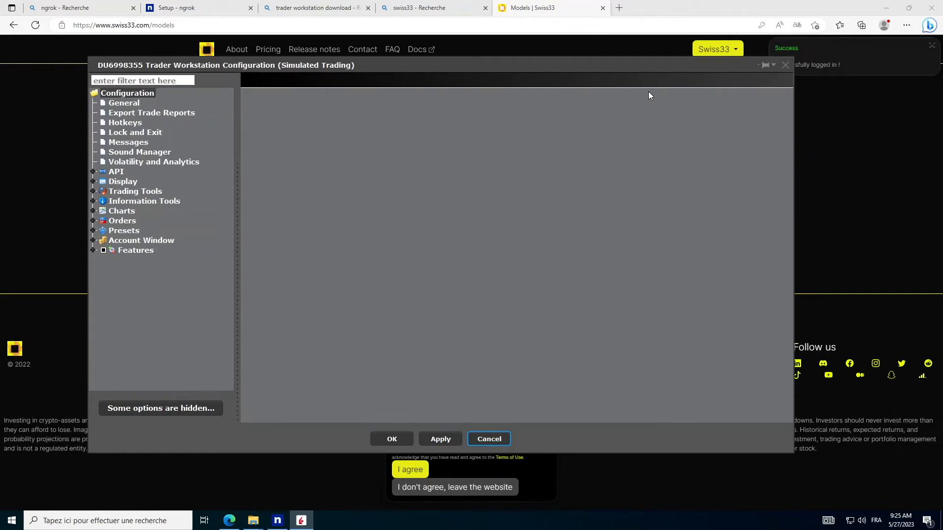
click(93, 170)
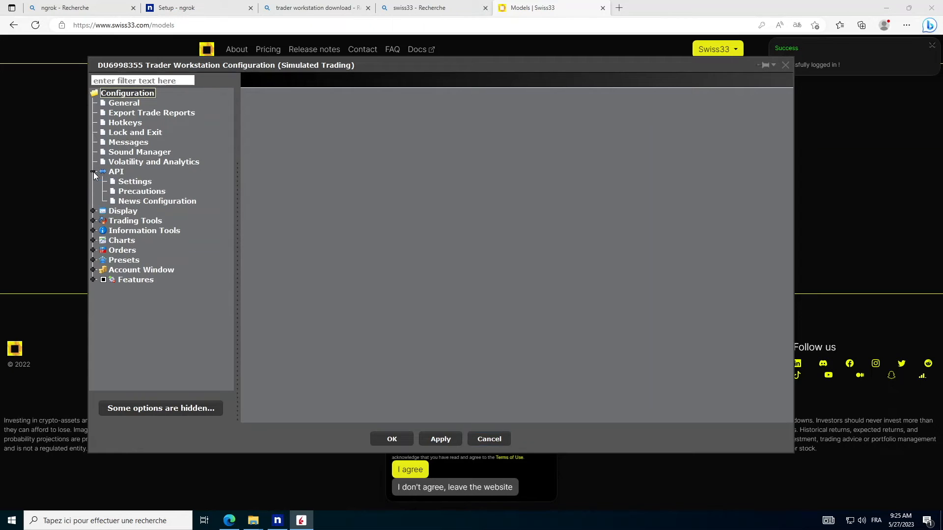
click(135, 181)
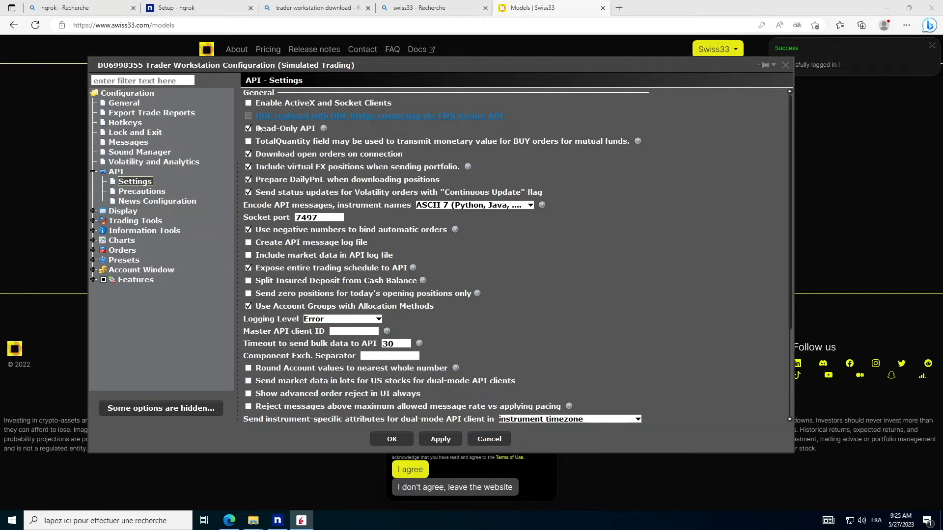
click(248, 103)
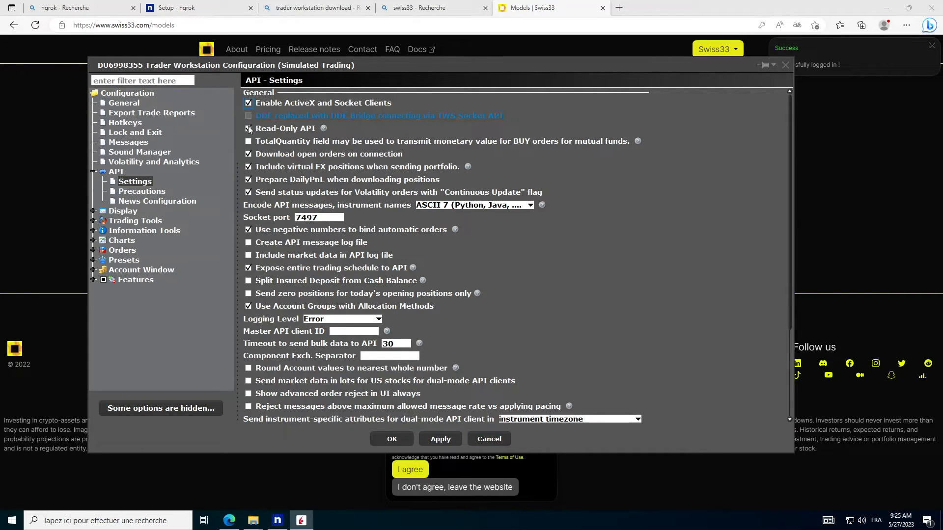
click(248, 127)
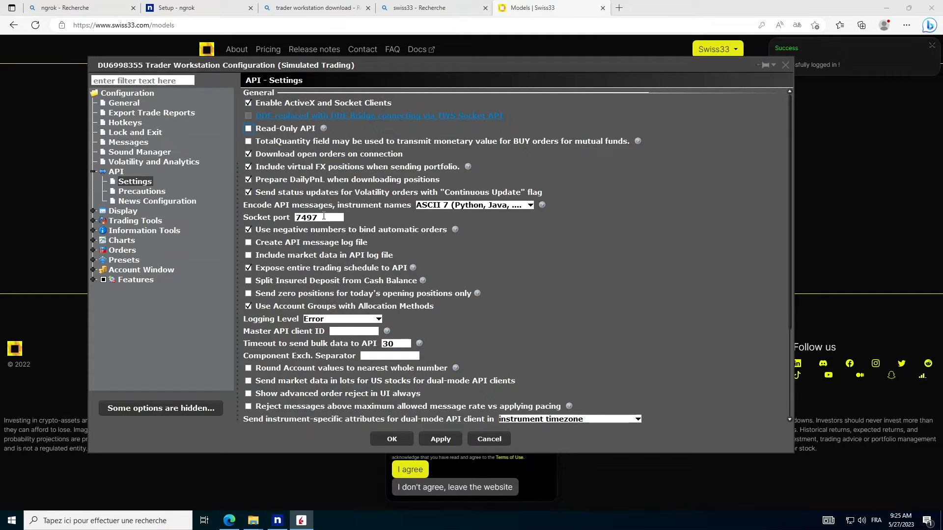
Step: Keep socket port 7497, apply the API settings and close the configuration window
triple_click(306, 217)
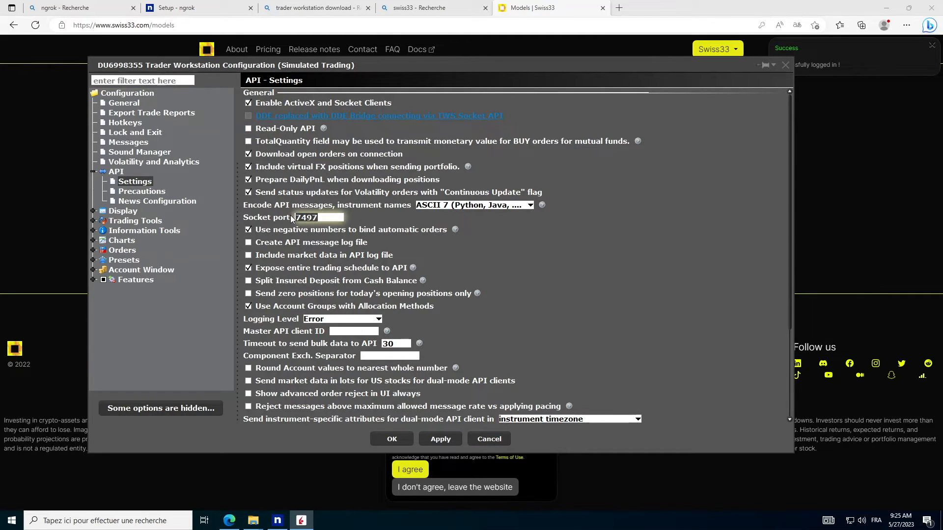
click(440, 439)
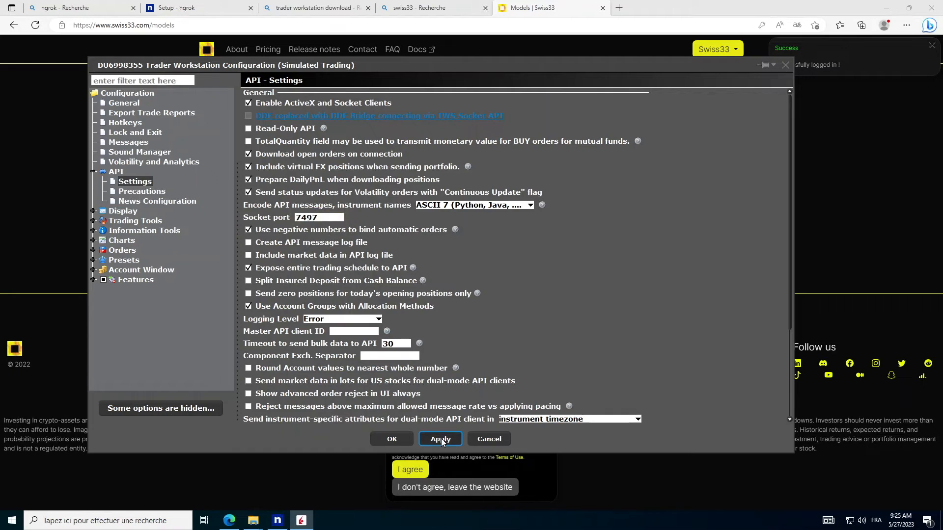
click(440, 438)
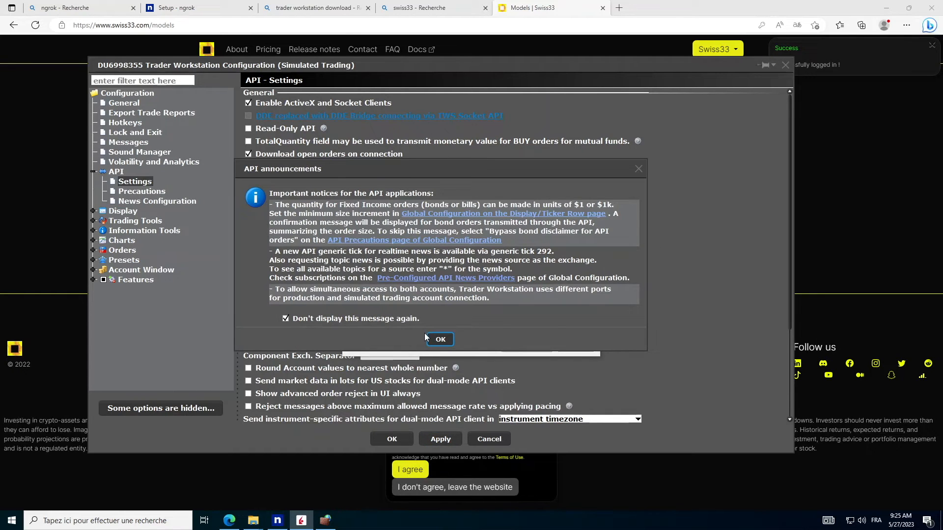
click(440, 339)
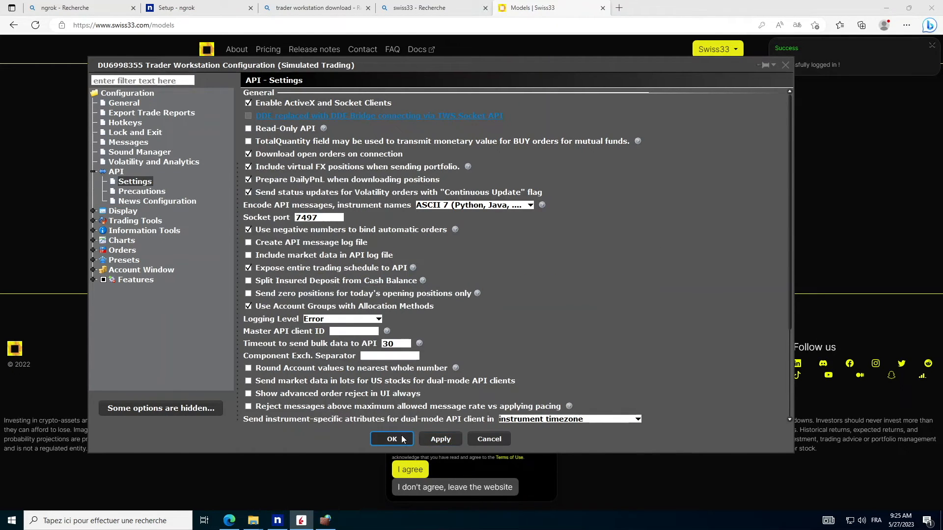
click(392, 439)
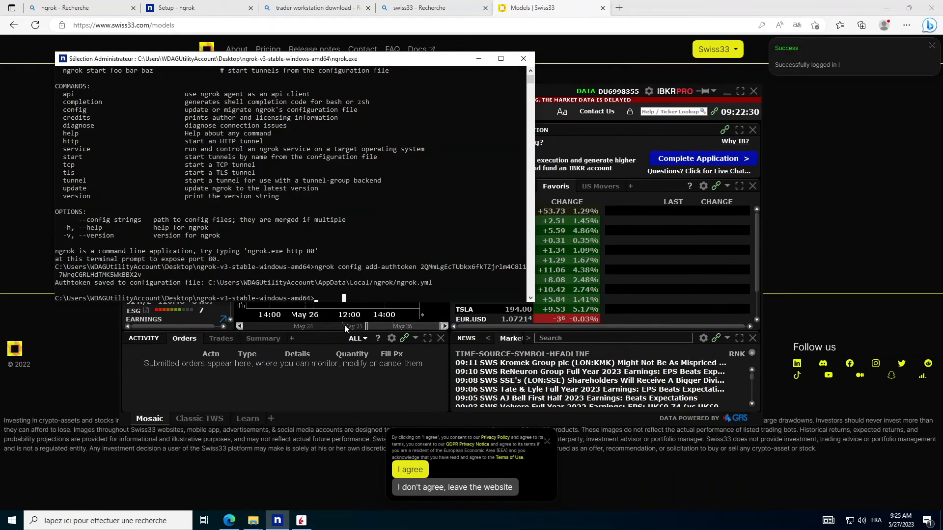
mouse_move(322, 301)
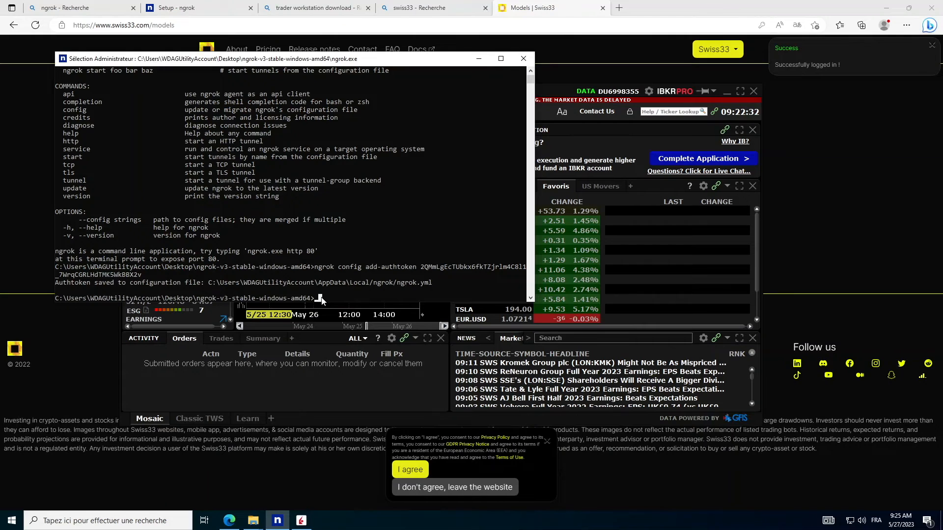
Step: Run 'ngrok tcp 7497' and select the forwarding address tcp://0.tcp.eu.ngrok.io:12528 to copy it
text(ngrok tcp)
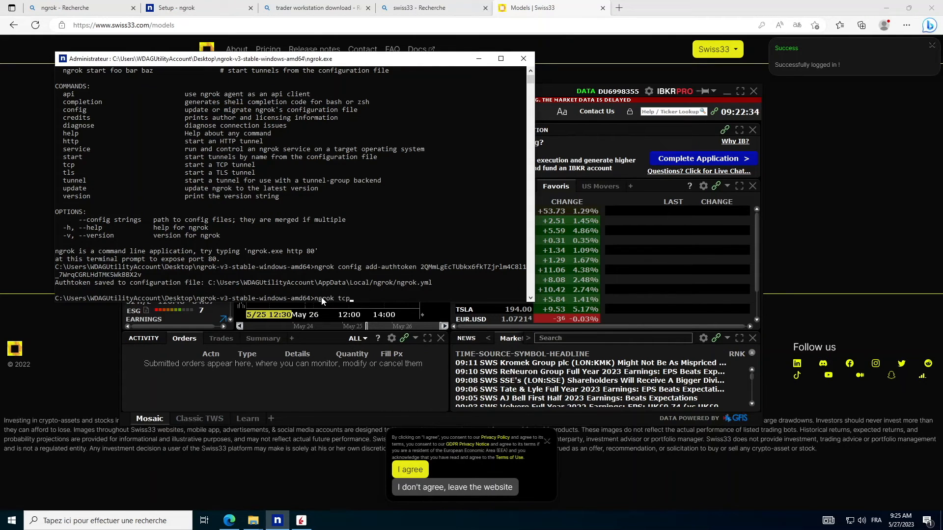
text(7497)
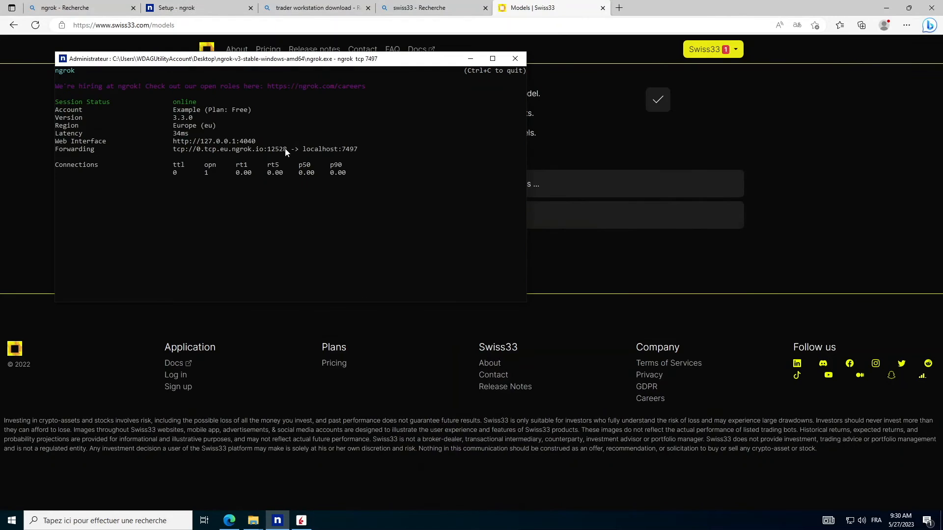
drag(193, 148, 287, 148)
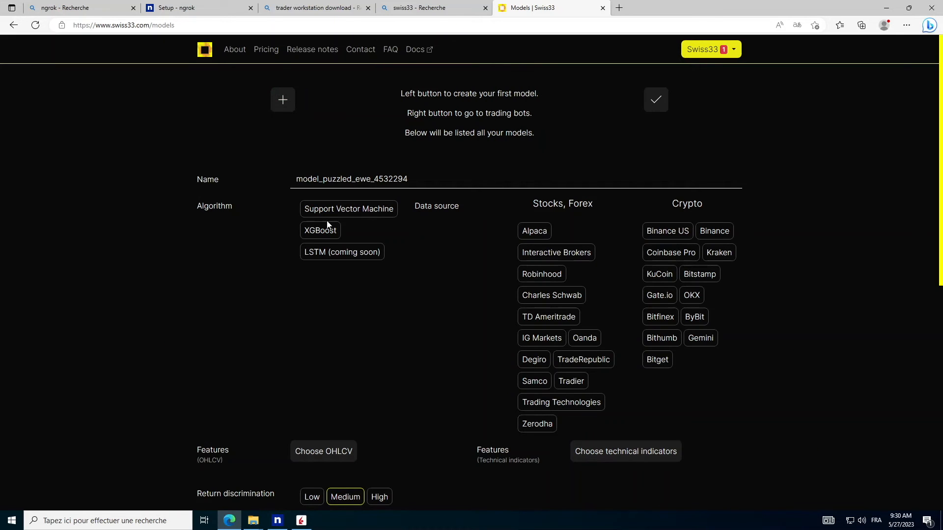
Step: Save an XGBoost model on Interactive Brokers via the ngrok address, 1-minute data over 3 days, EUR/USD Forex
click(556, 252)
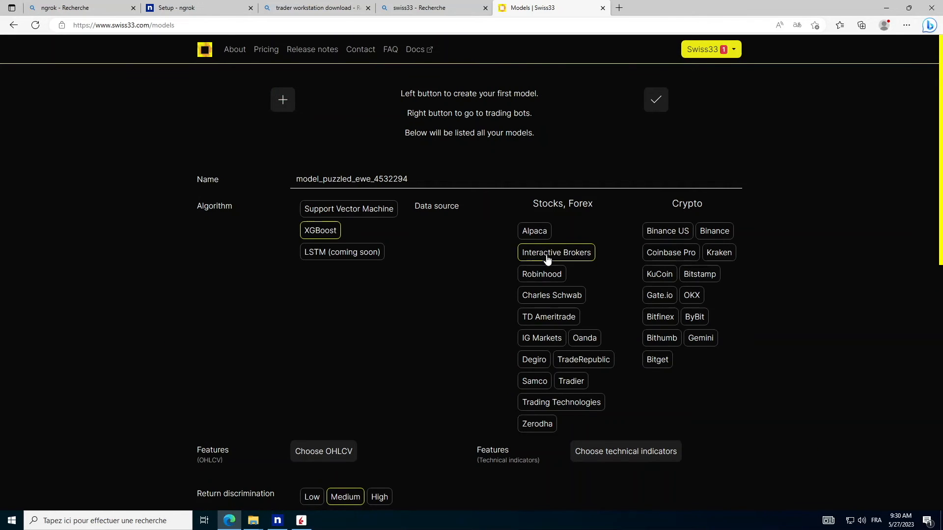
scroll(down, 3)
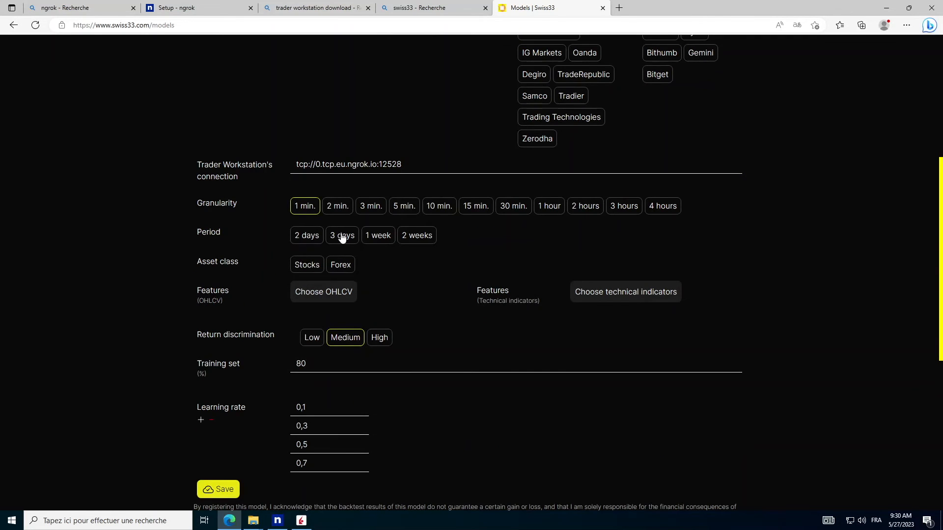
click(340, 264)
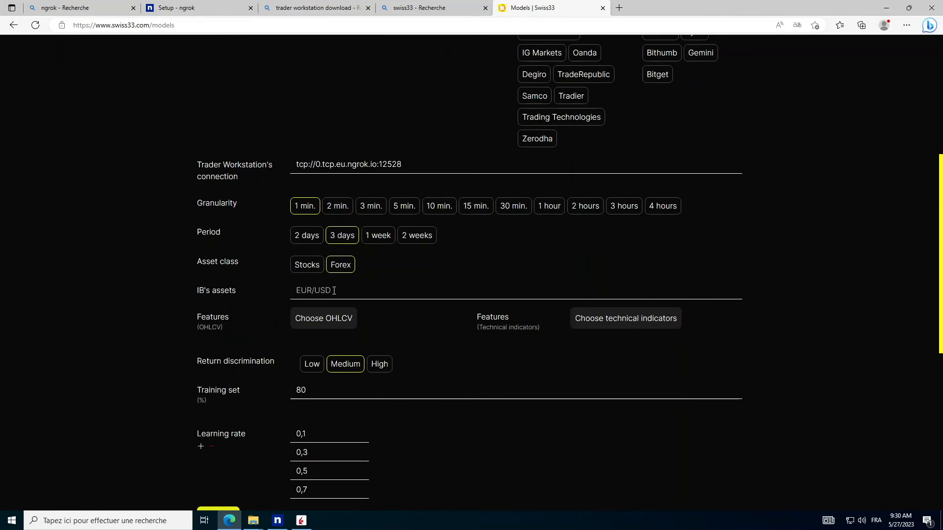
click(315, 290)
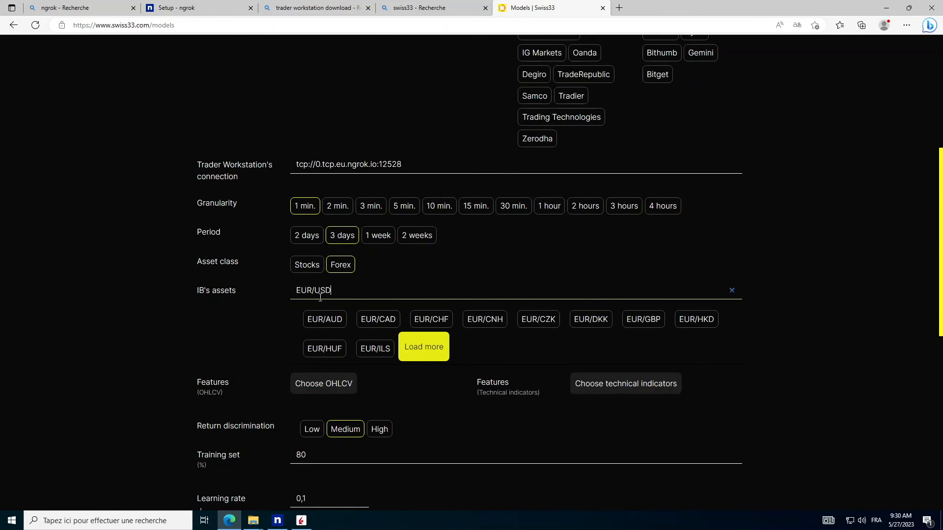
scroll(down, 3)
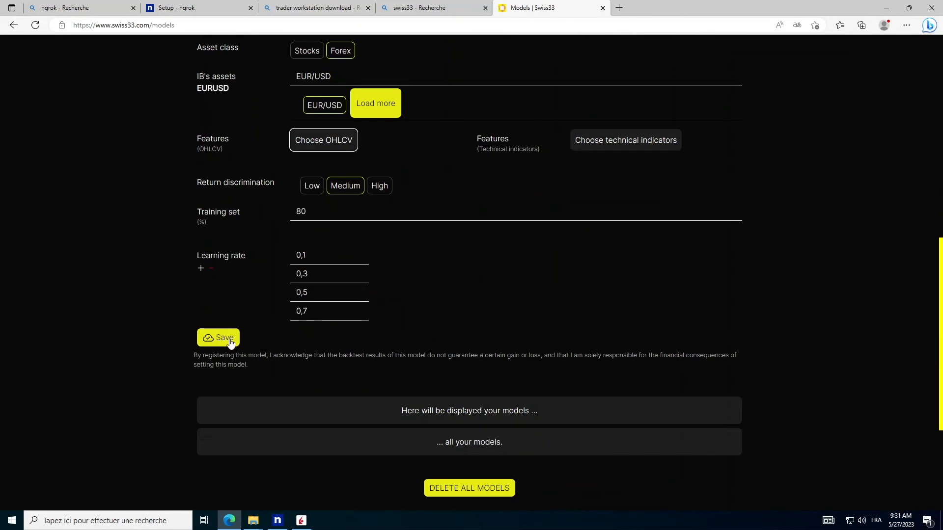
click(218, 337)
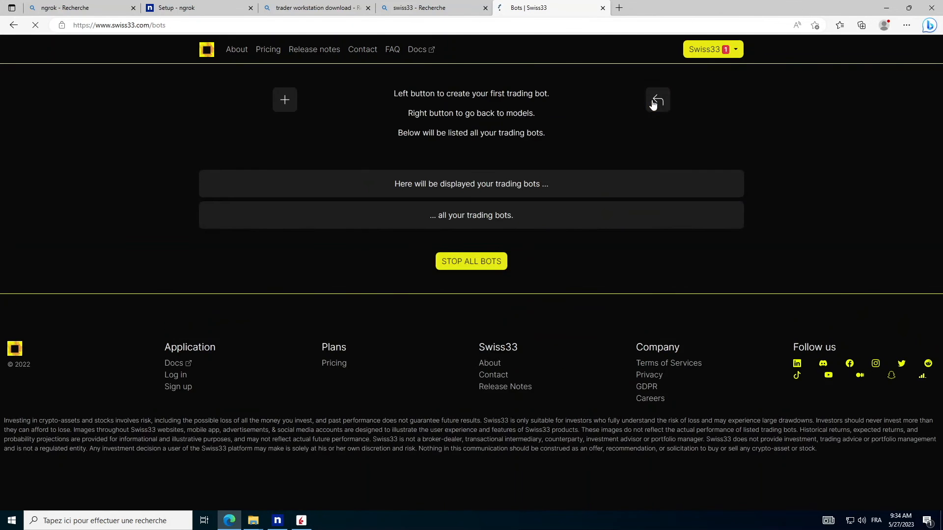
Step: Add a bot using Interactive Brokers with 1-minute decisions and 20000 per trade, and save it
click(284, 100)
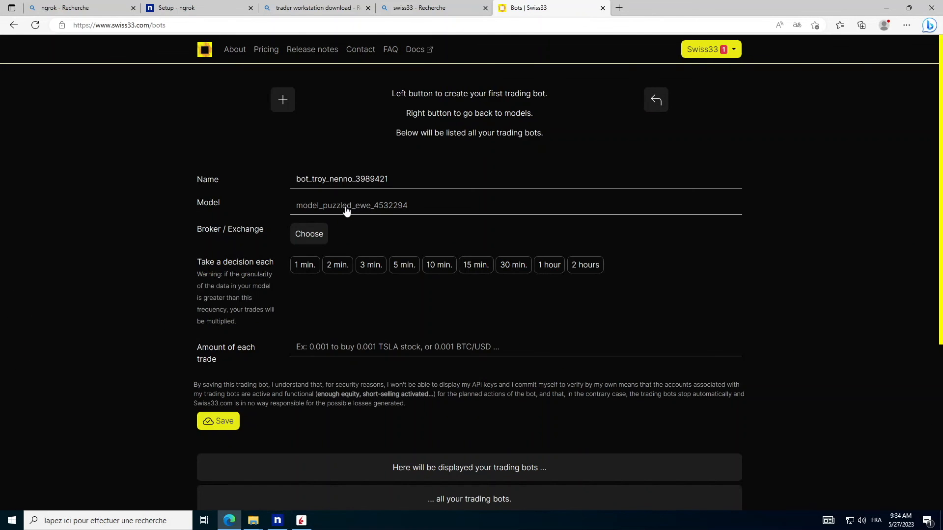
click(308, 234)
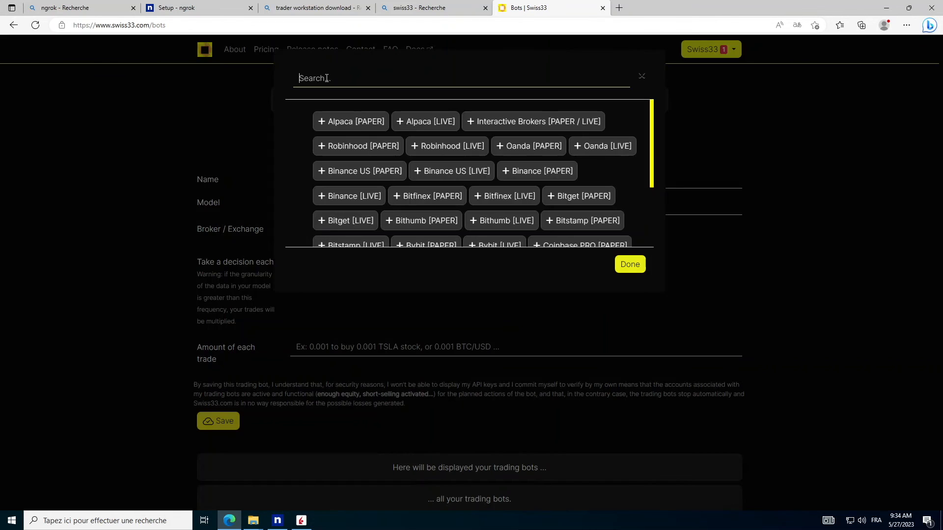
text(inter)
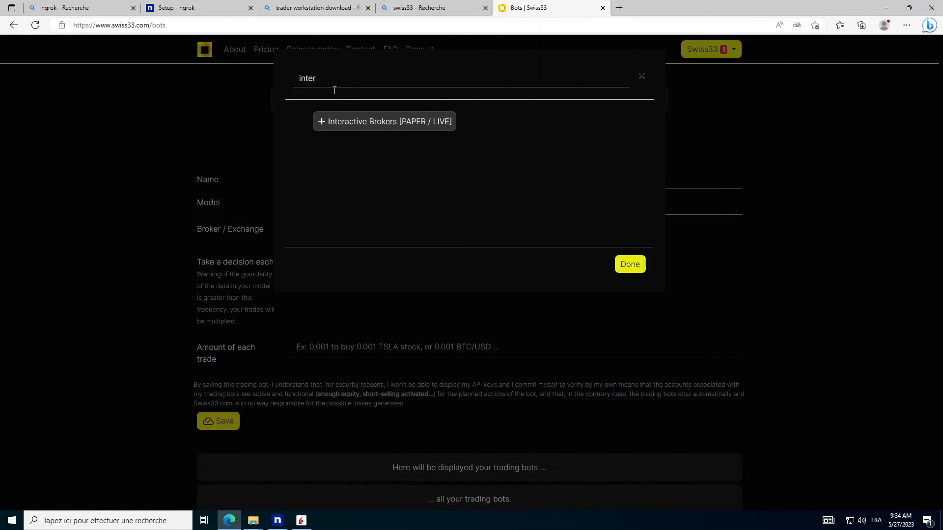
click(629, 265)
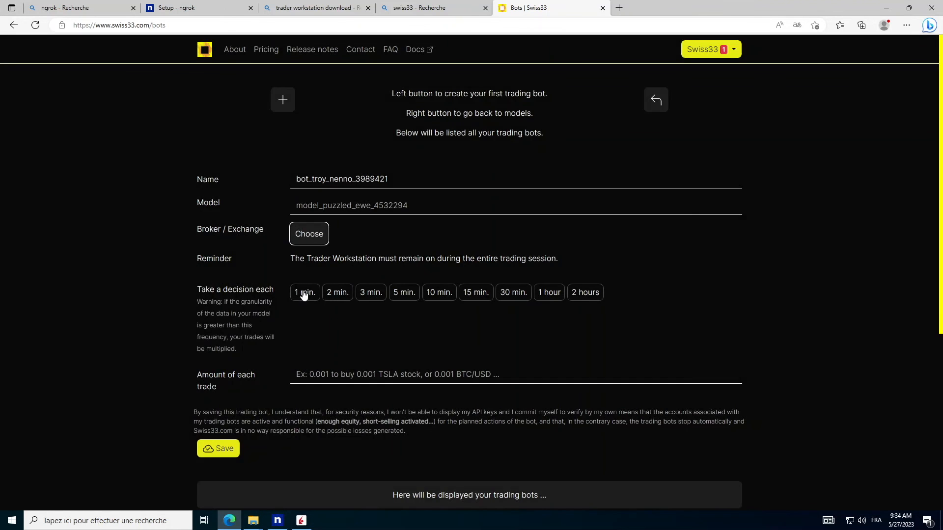
text(20000)
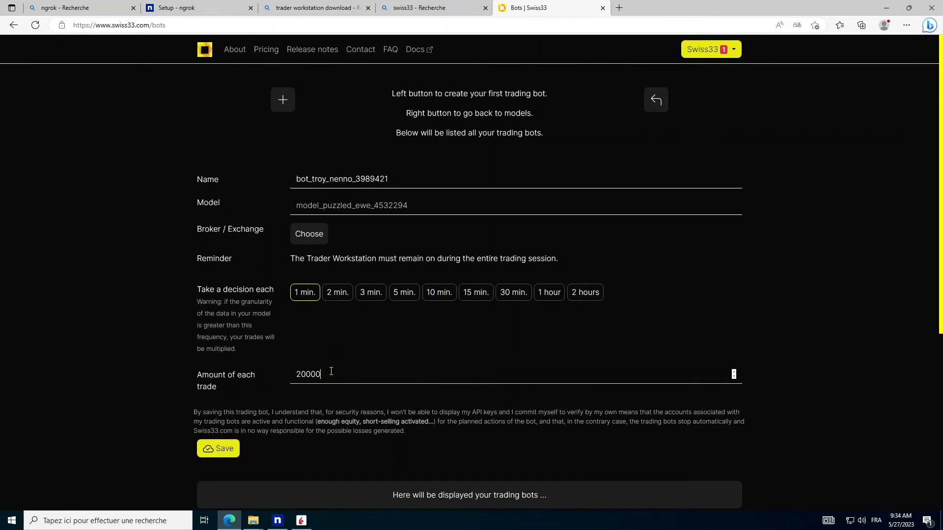
click(218, 449)
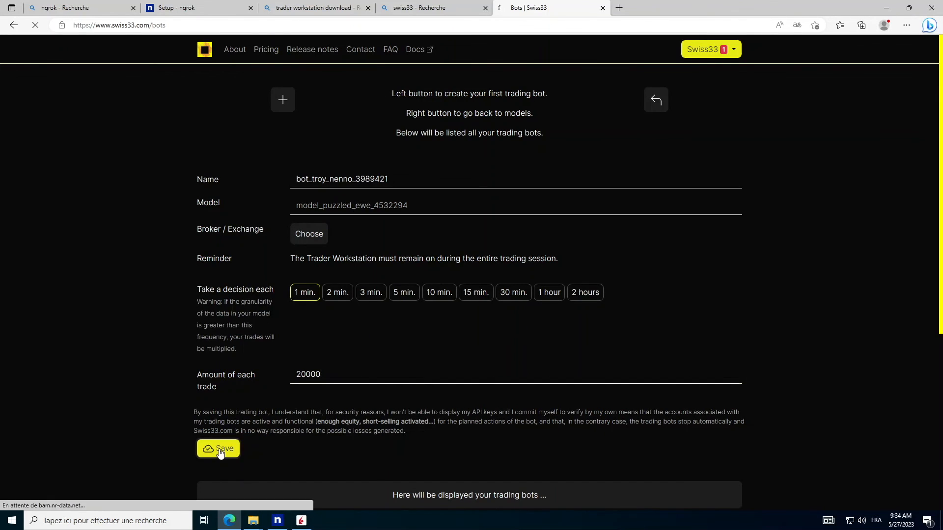
click(218, 449)
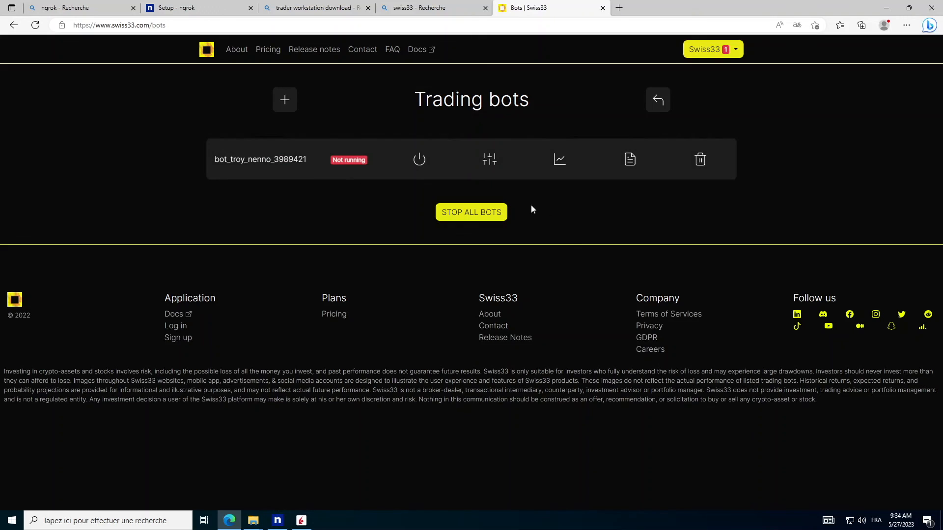